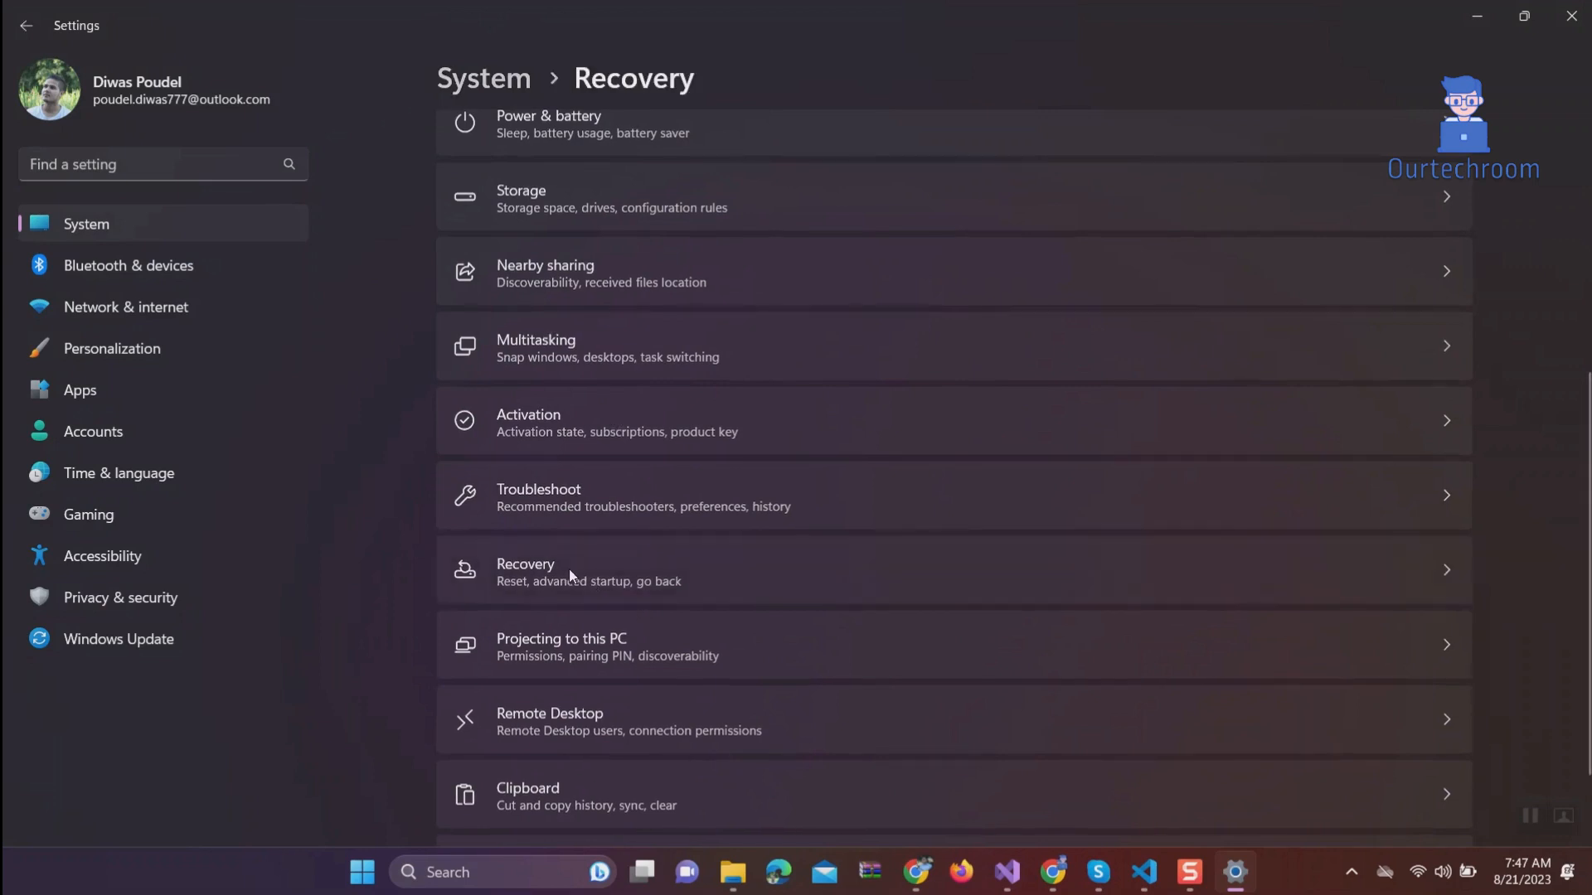
# Step: Go to the Recovery page under System in Settings
pyautogui.click(568, 571)
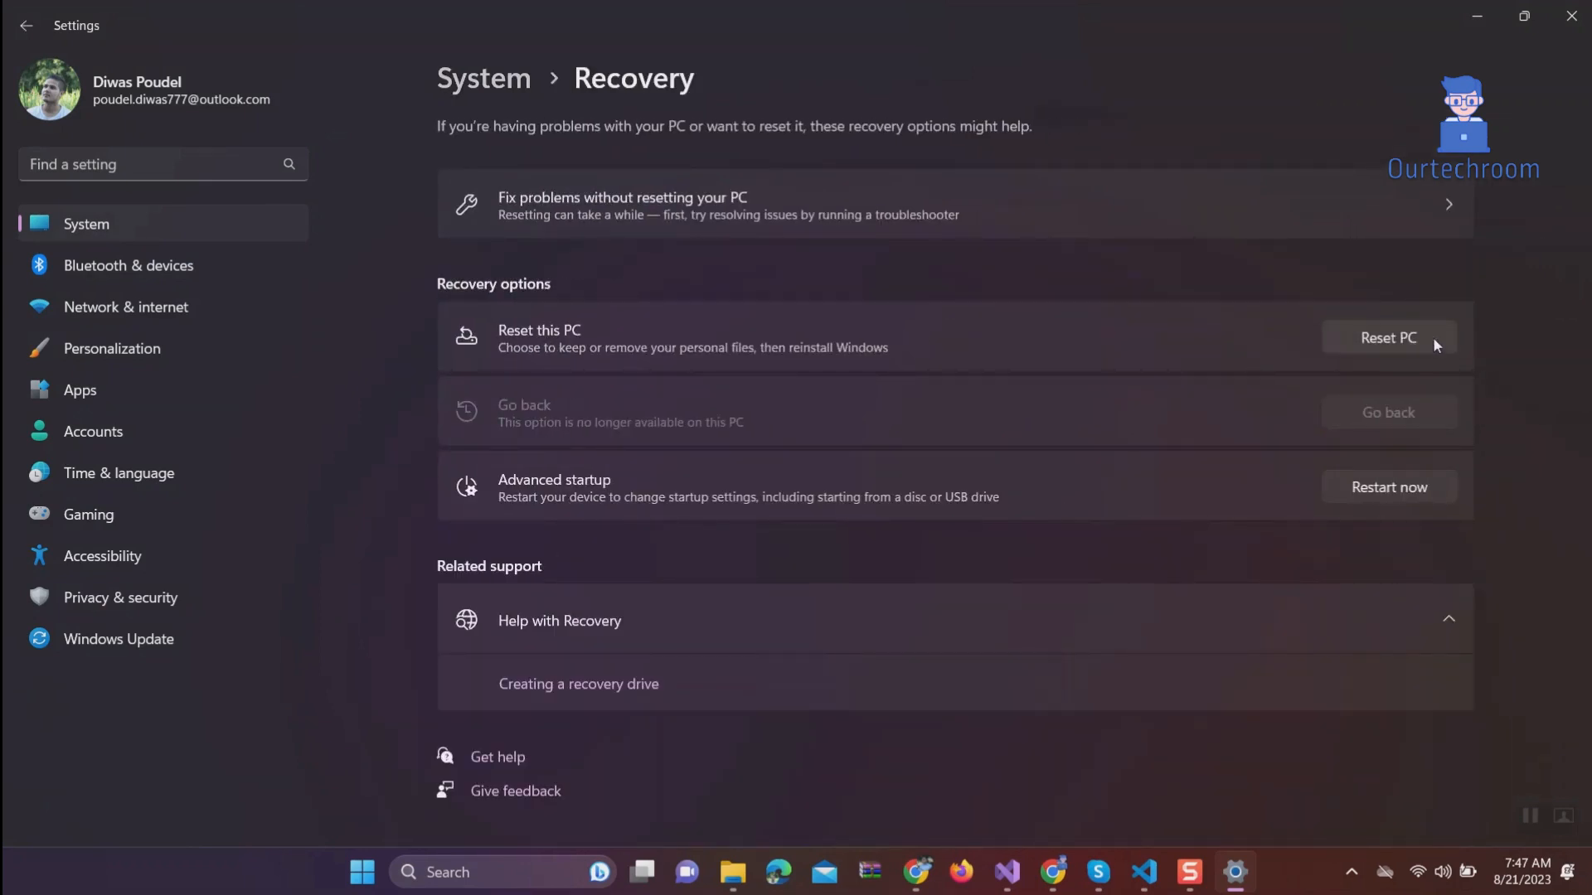
# Step: Start Reset this PC and continue past Additional settings with Keep my files and Local reinstall
pyautogui.click(1389, 337)
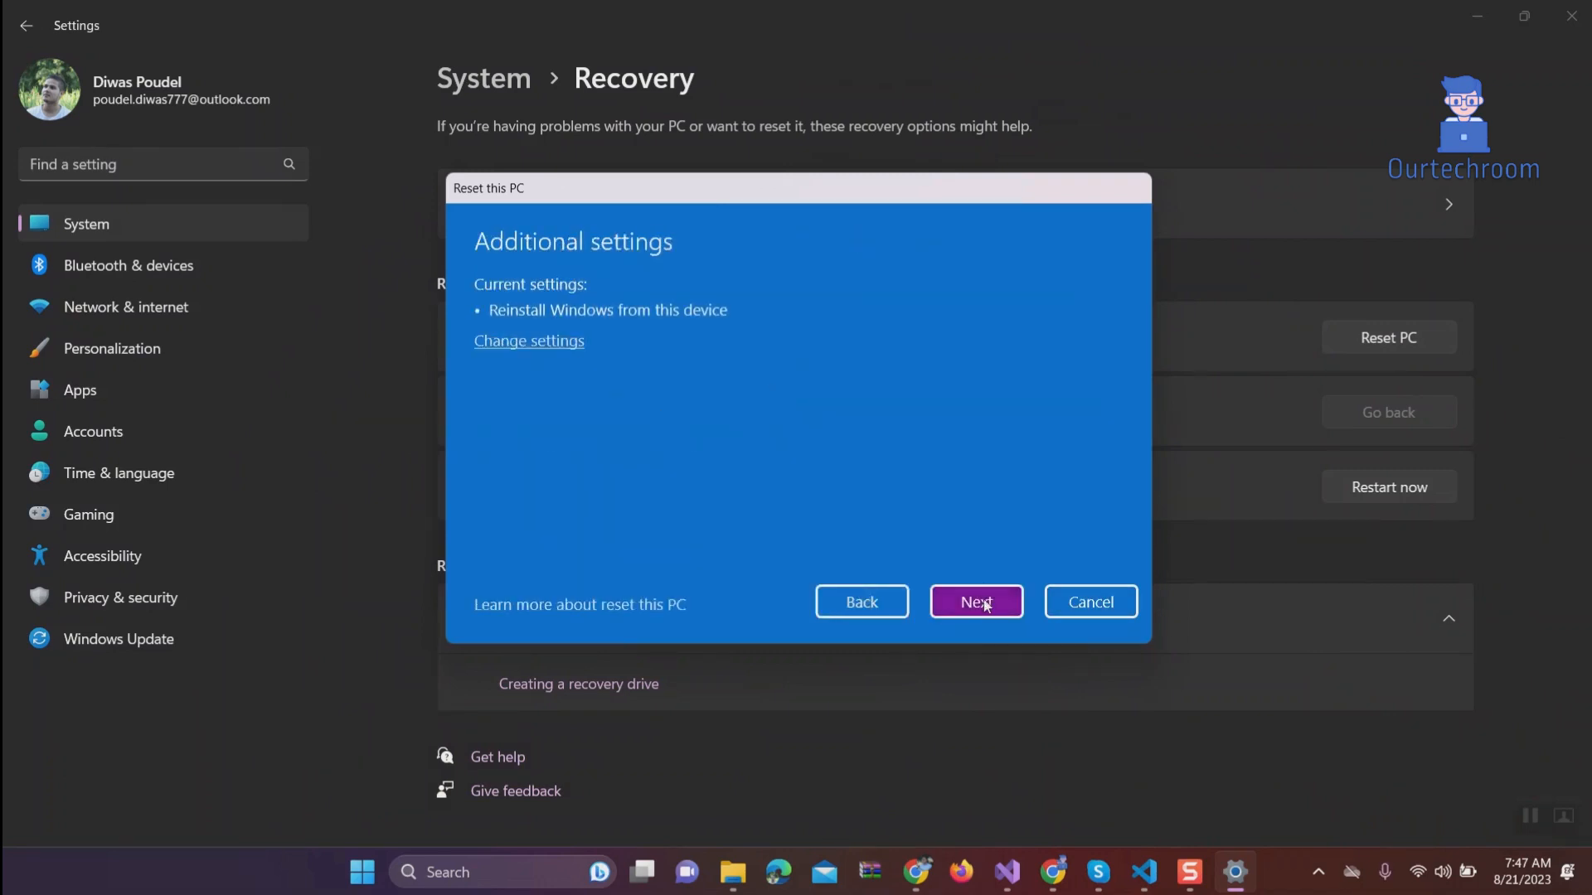
pyautogui.click(976, 601)
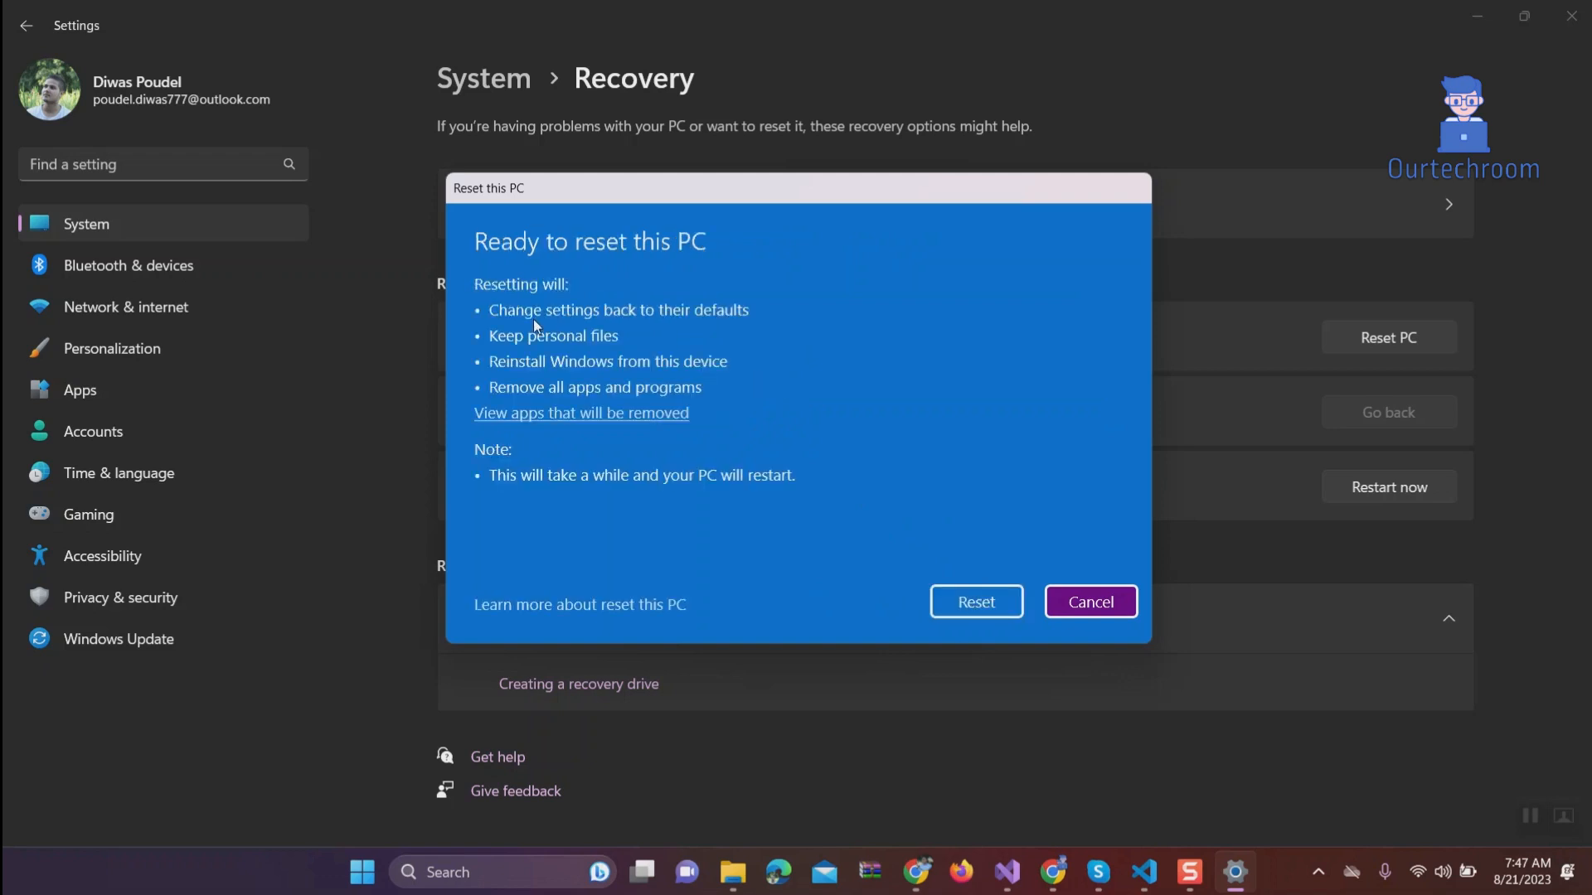
pyautogui.moveTo(748, 329)
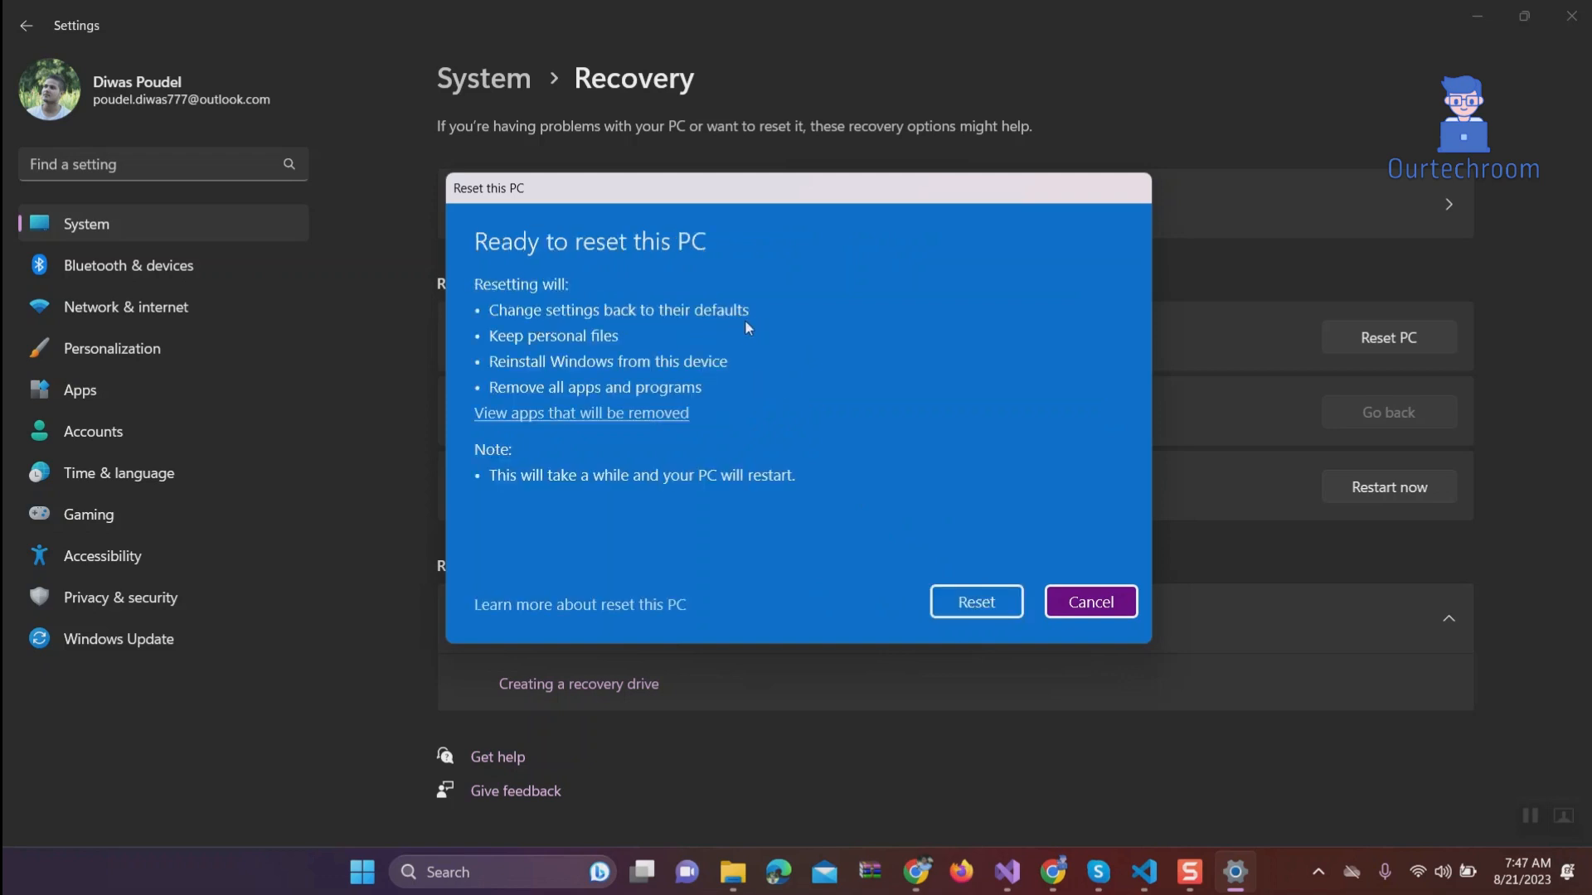
pyautogui.moveTo(597, 377)
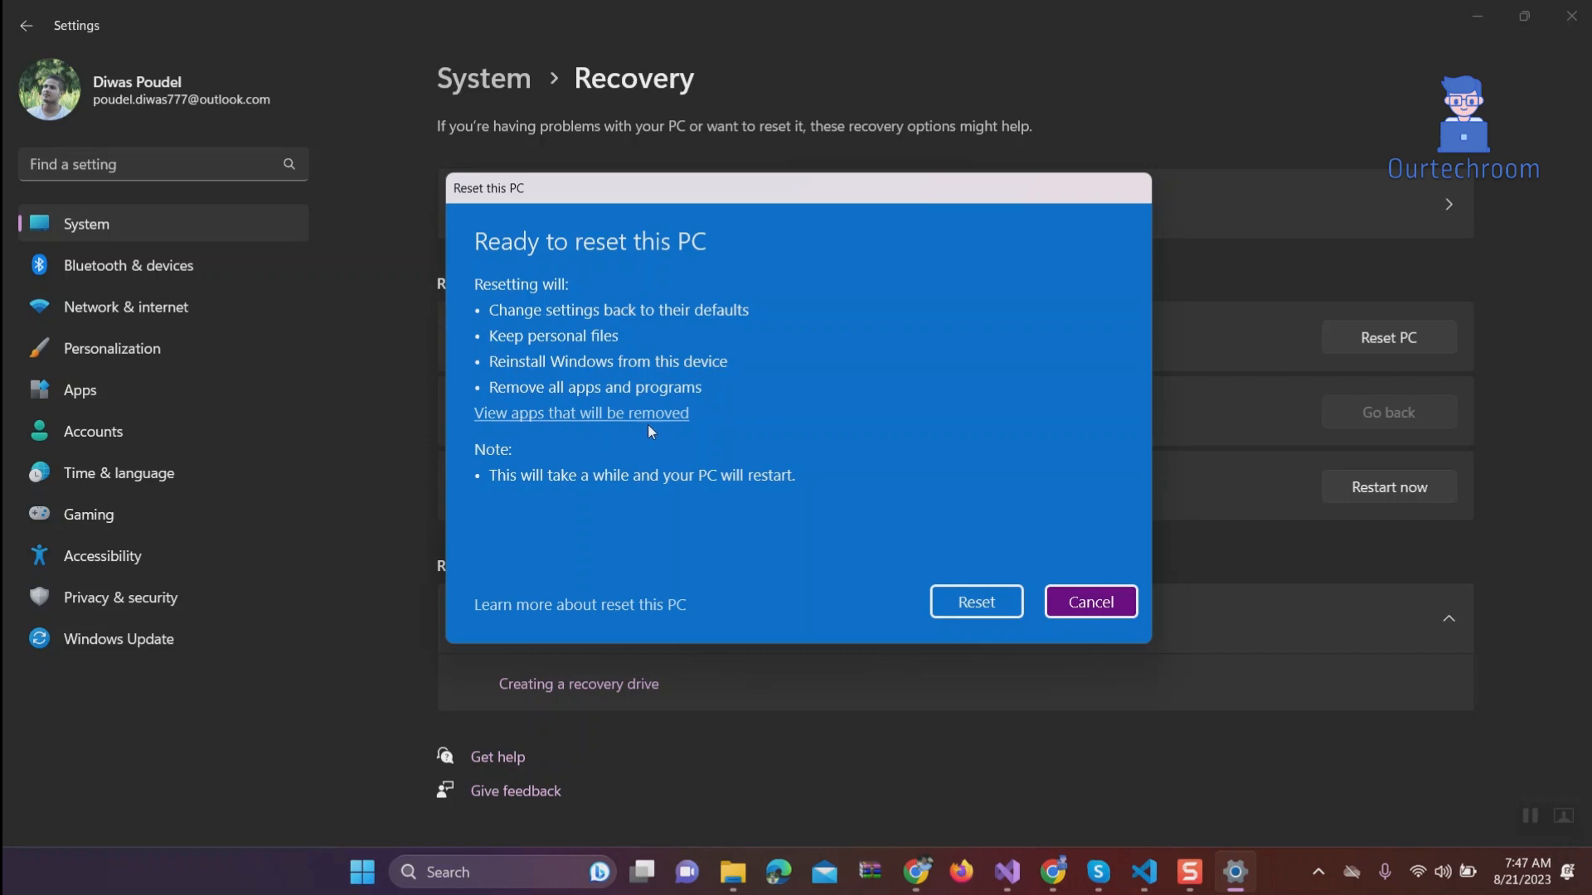
pyautogui.click(580, 413)
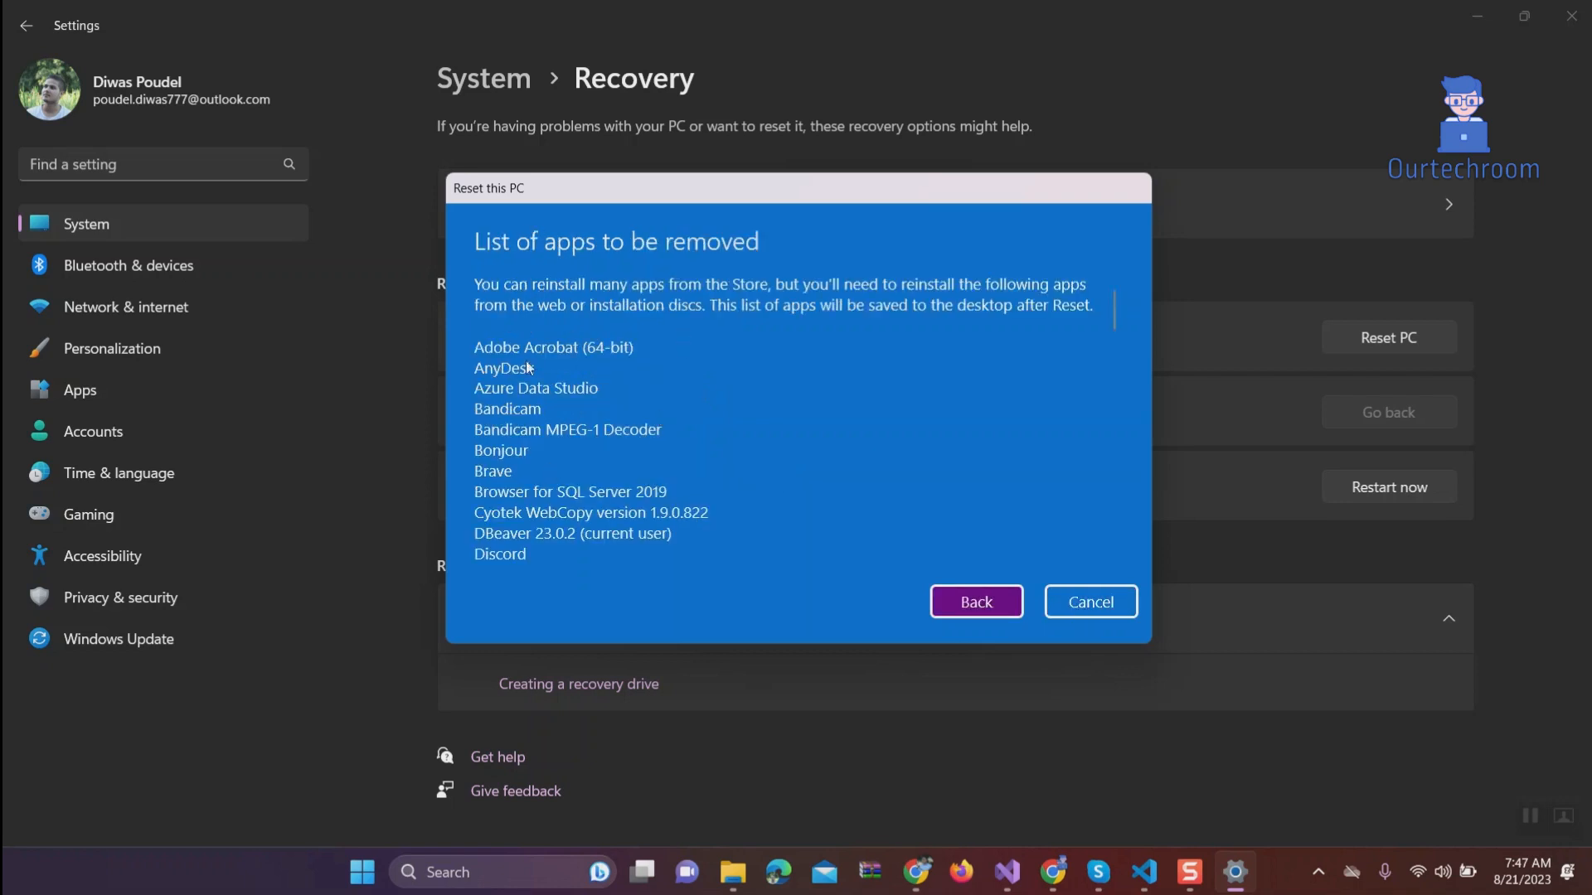
pyautogui.click(976, 602)
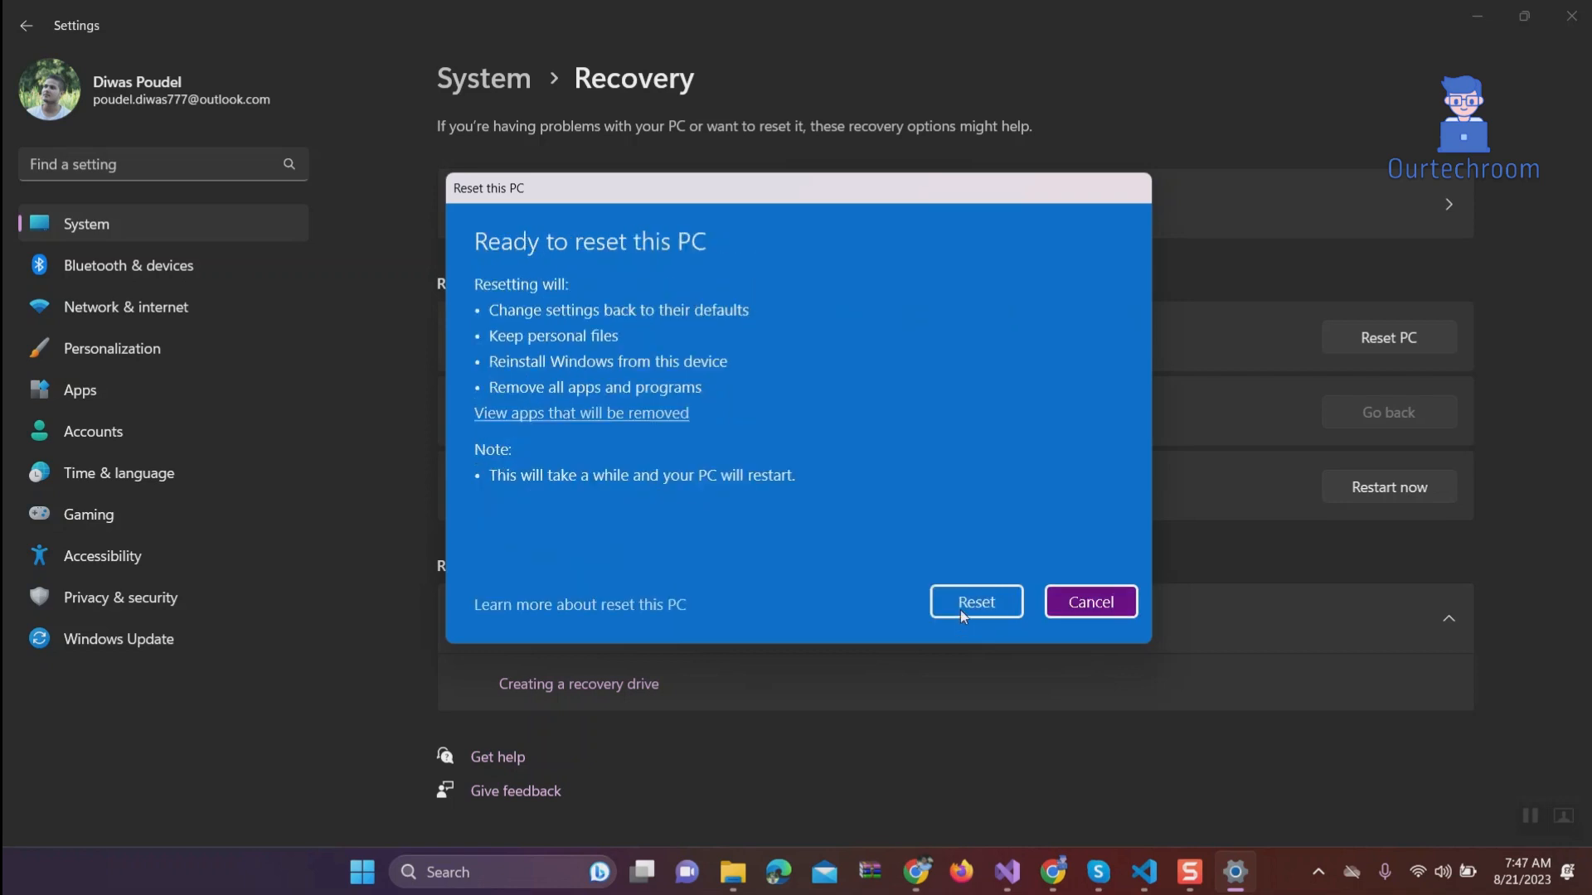